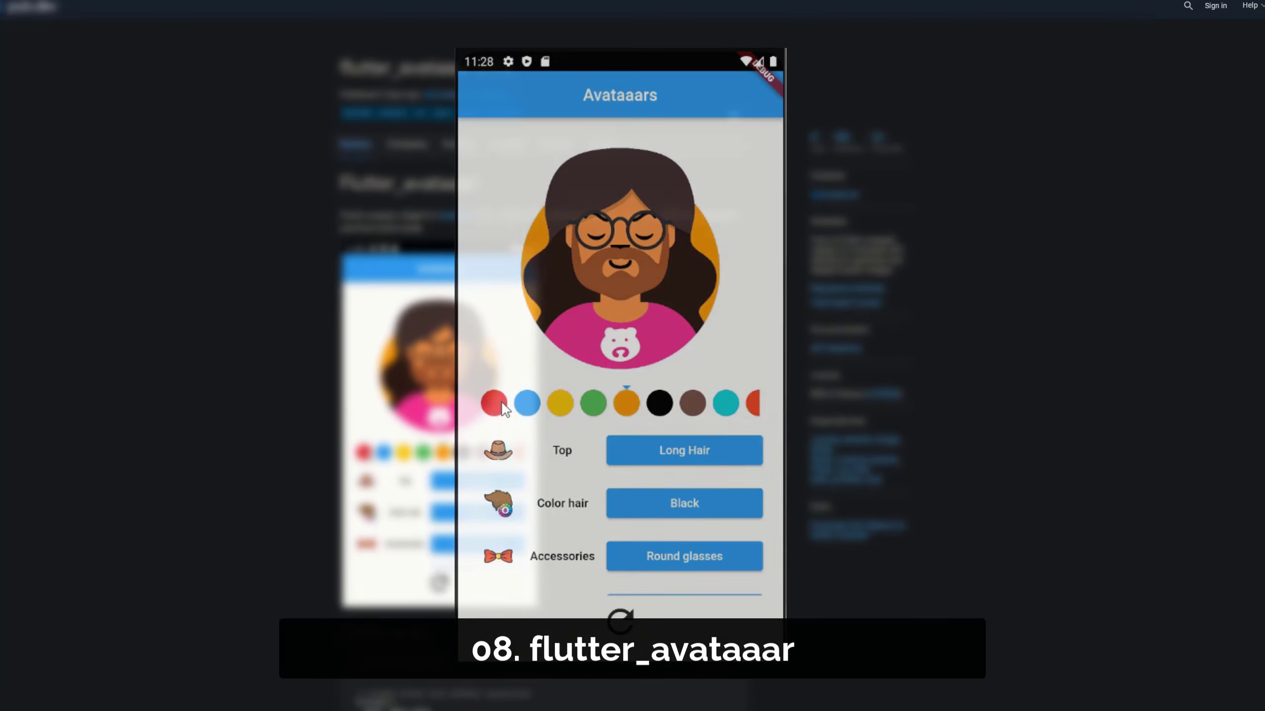
Step: Pick Blonde Golden from the avatar's hair colour picker and confirm with OK
{"action": "left_click", "coordinate": [683, 450]}
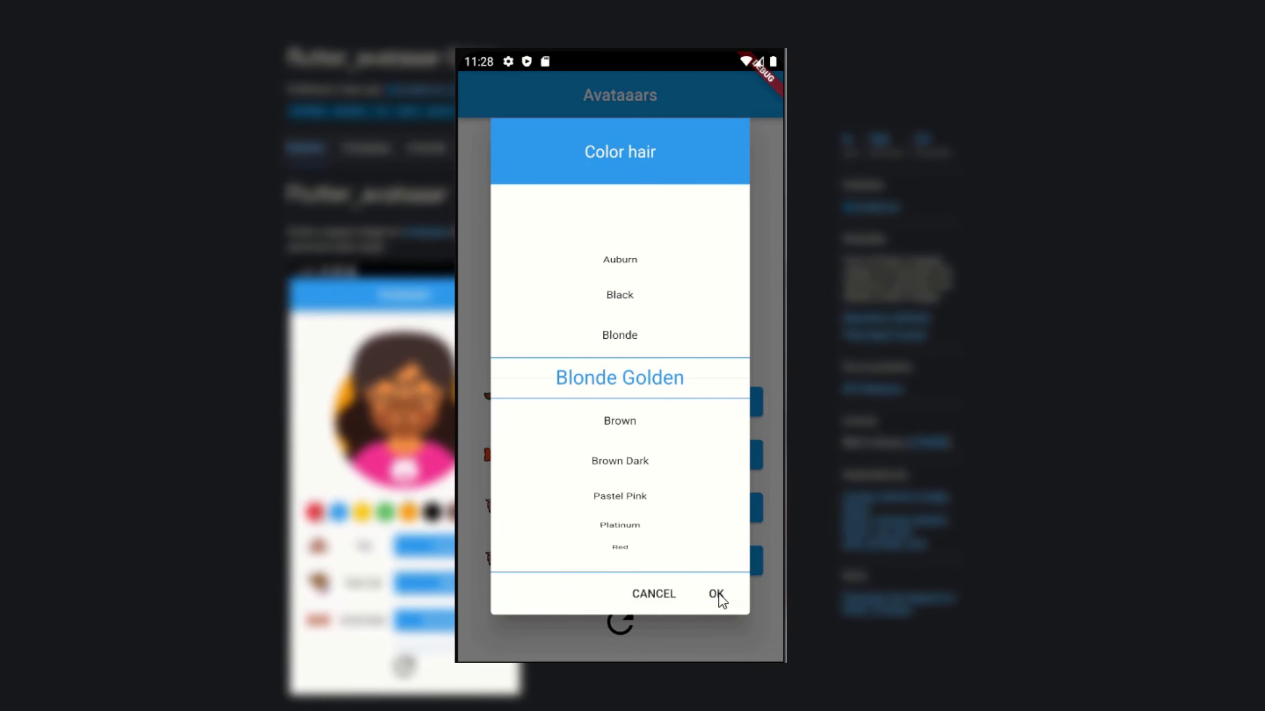
{"action": "left_click", "coordinate": [716, 594]}
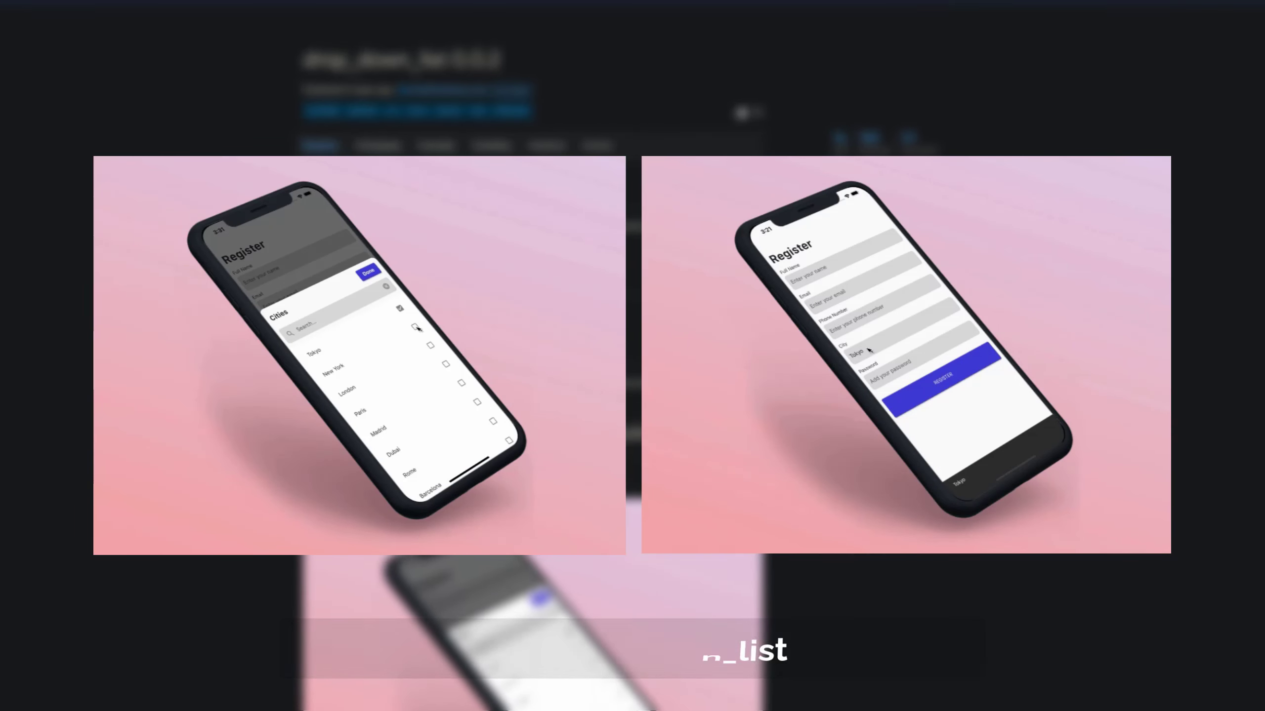
Step: Tick Tokyo in the drop-down cities list demo
{"action": "left_click", "coordinate": [368, 270]}
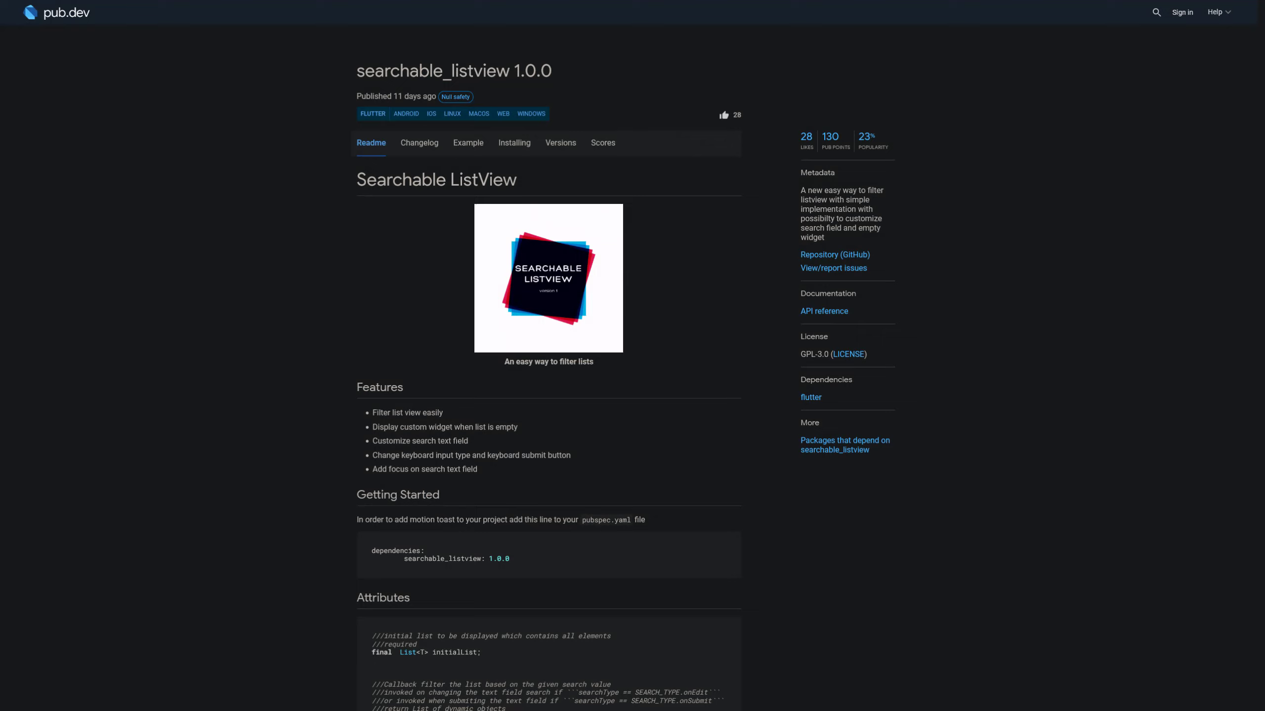
Step: Search the actor list for 'f', then subscribe on the SyntacOps channel's Videos page
{"action": "scroll", "scroll_direction": "down", "scroll_amount": 3}
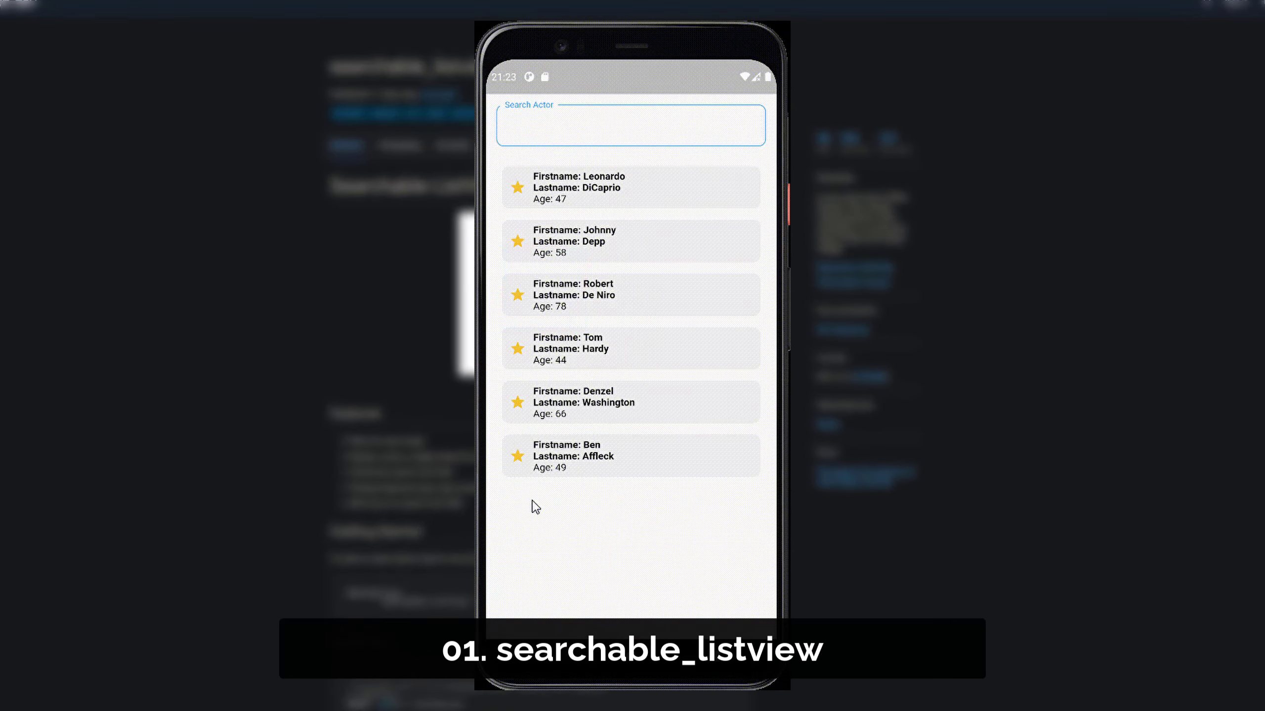
{"action": "left_click", "coordinate": [630, 125]}
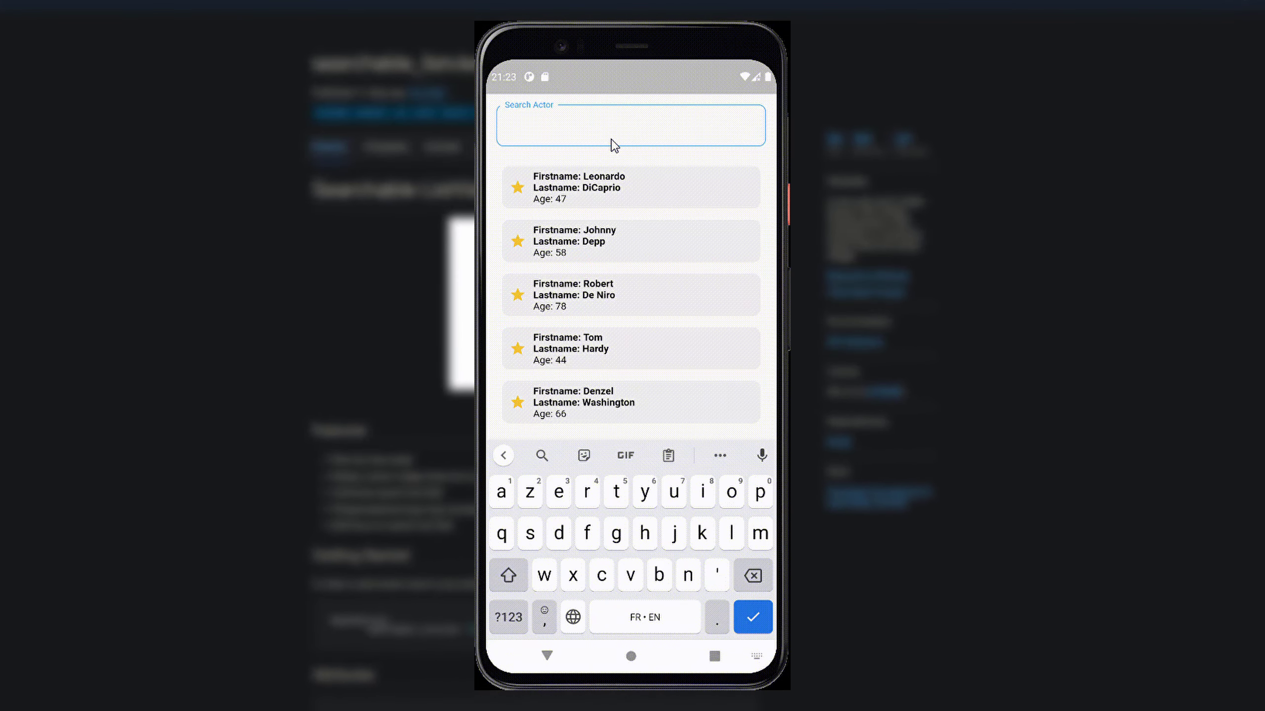
{"action": "left_click", "coordinate": [630, 125]}
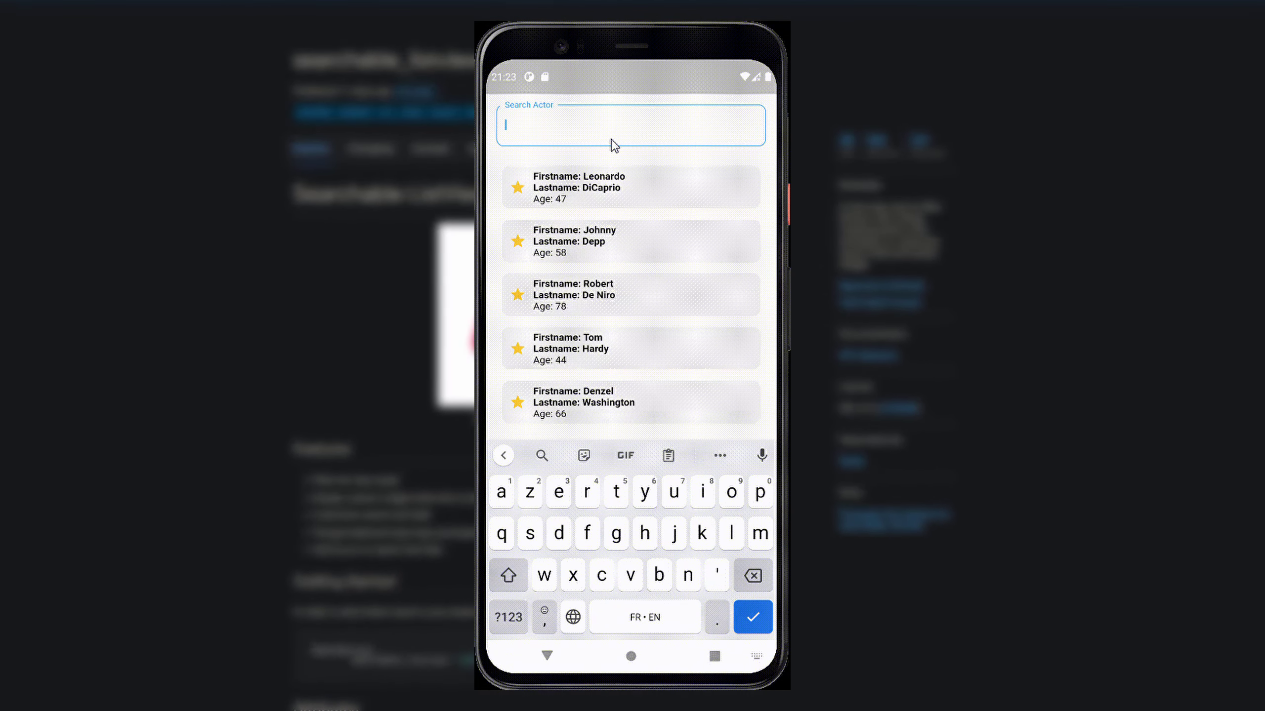
{"action": "type", "text": "f"}
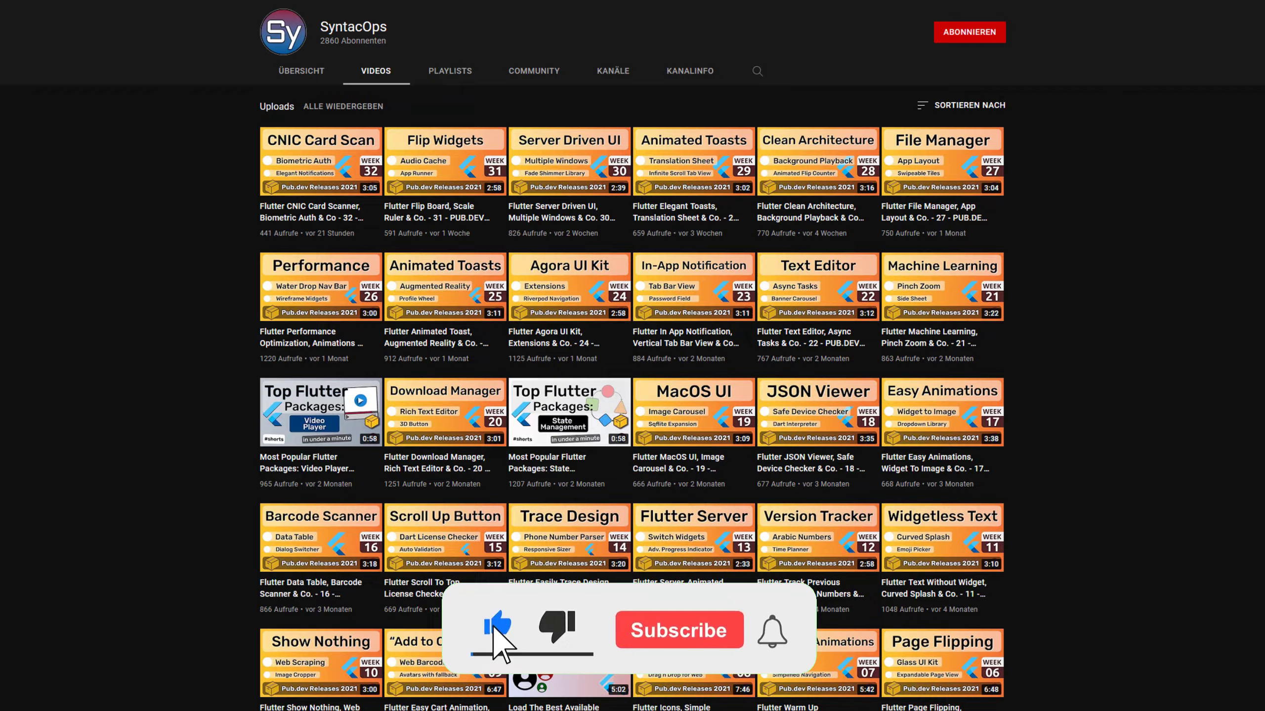
{"action": "left_click", "coordinate": [678, 630]}
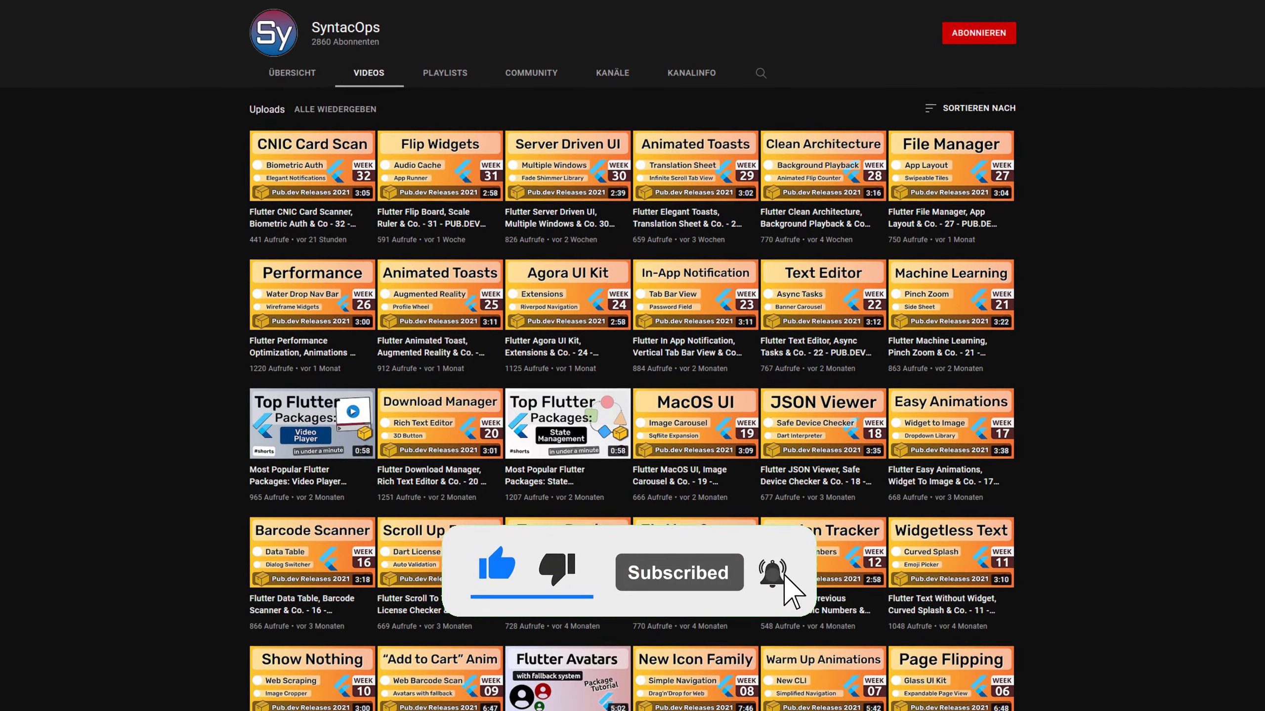